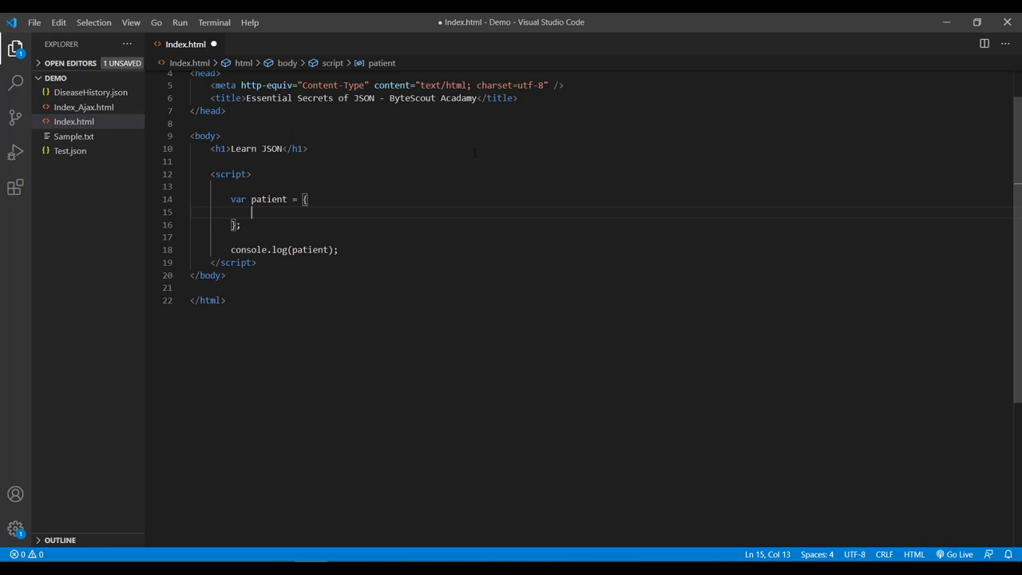
Add patientname : "John Doe" to the patient object and serve Index.html with Live Server.
type("patient")
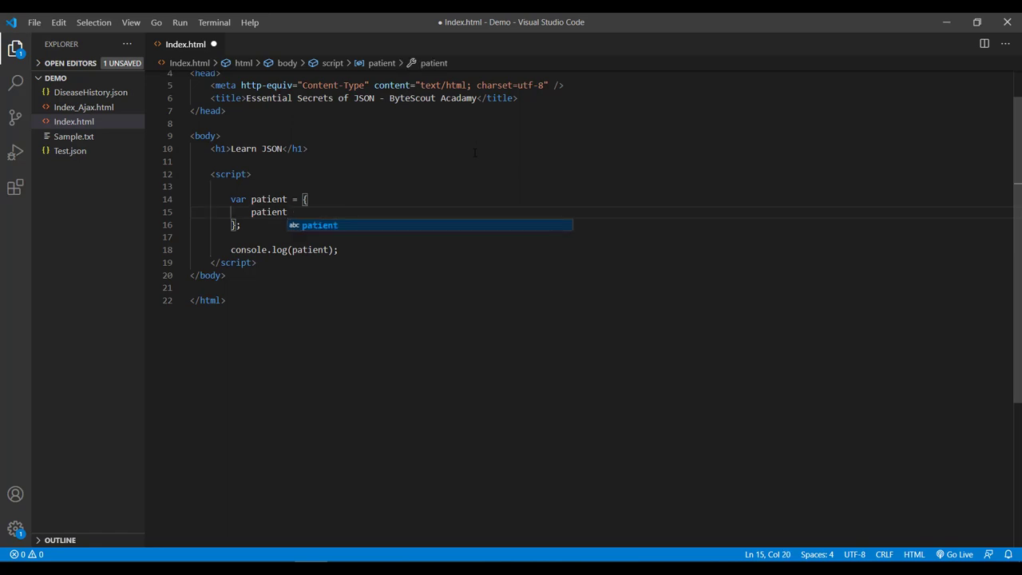
type("name : \"John Doe\"")
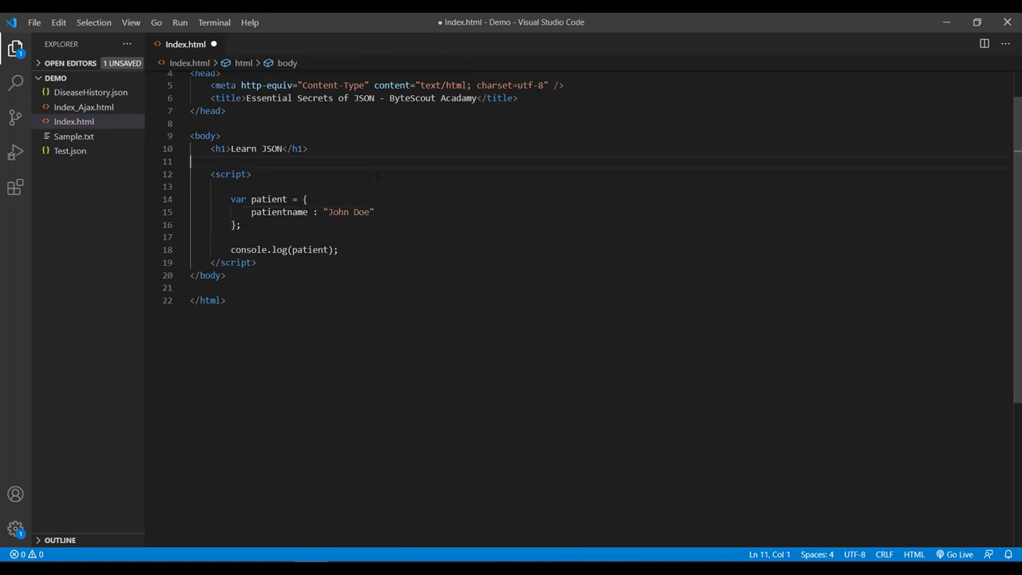
double_click(268, 198)
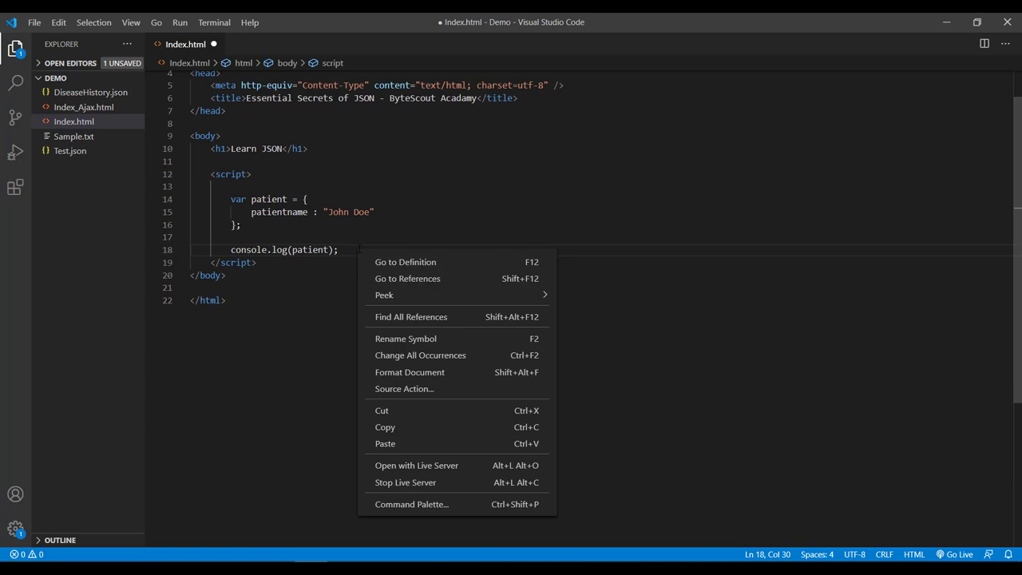
mouse_move(416, 465)
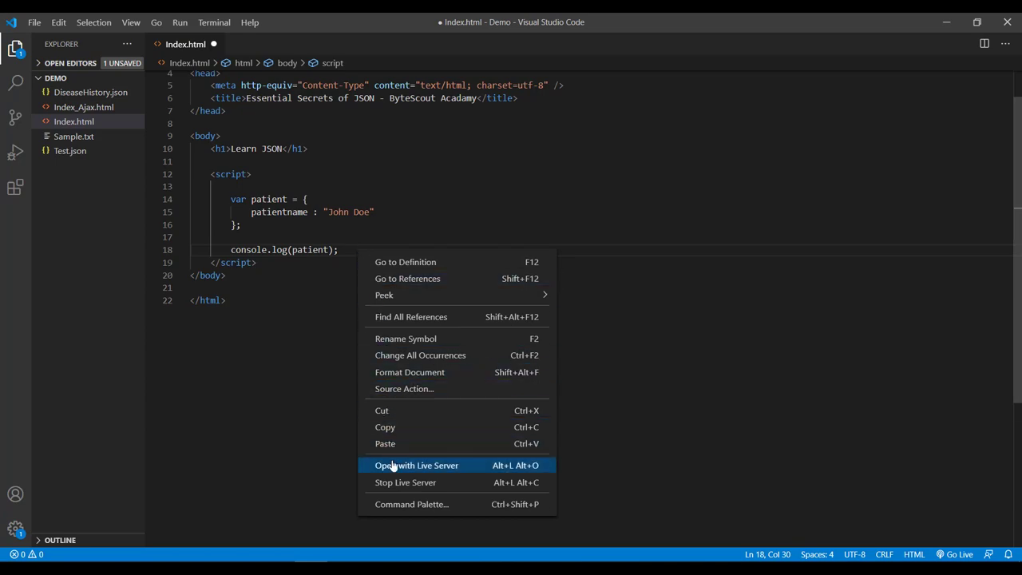
left_click(415, 465)
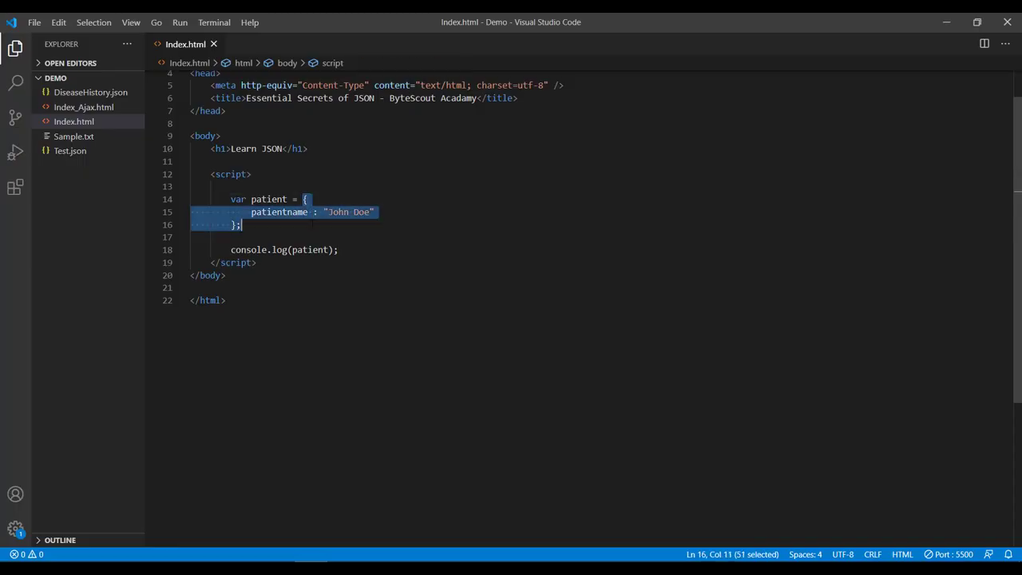
mouse_move(278, 210)
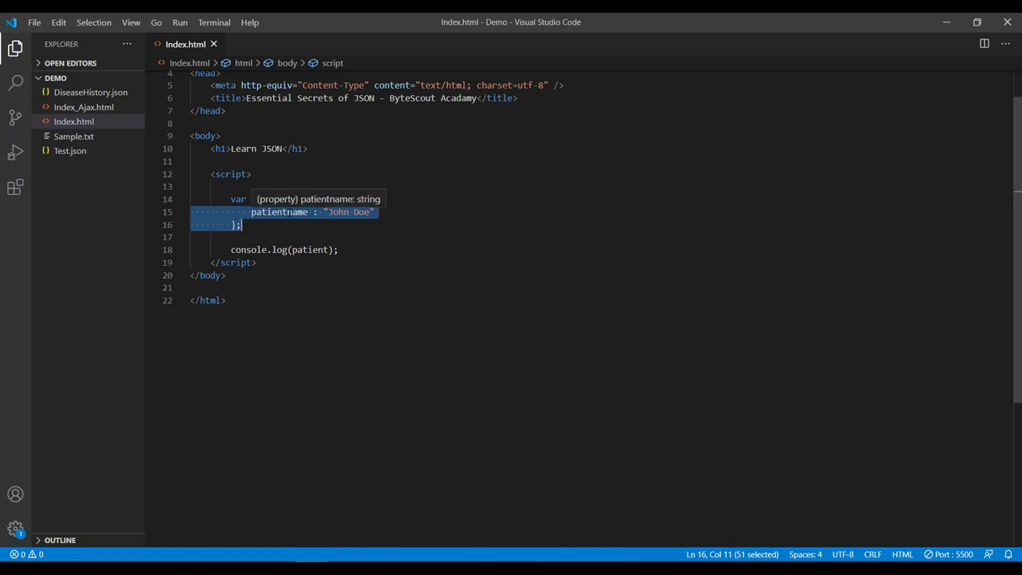
Paste the patient object, then revalidate with single-quoted and double-quoted patientname keys.
right_click(280, 211)
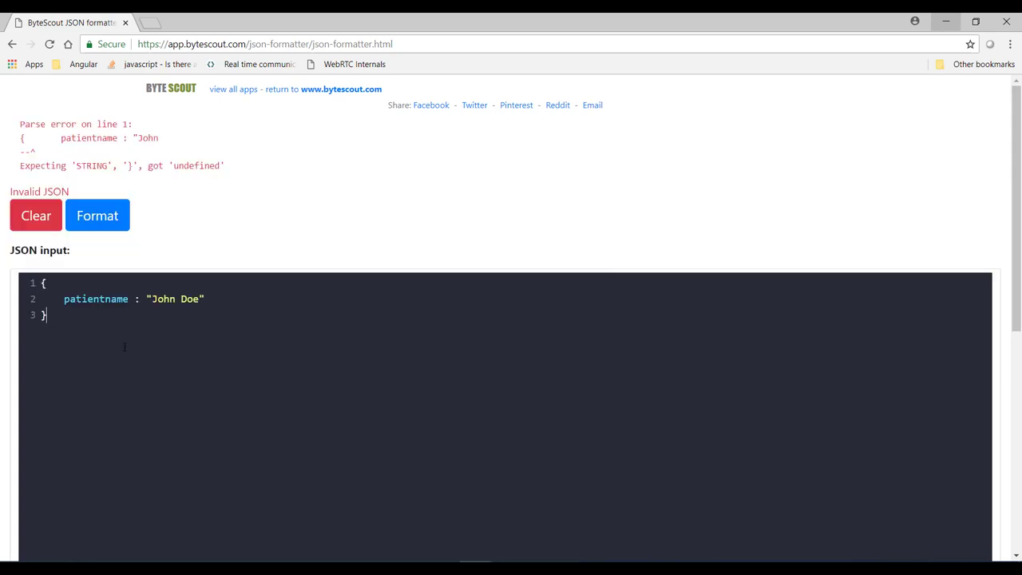
mouse_move(83, 250)
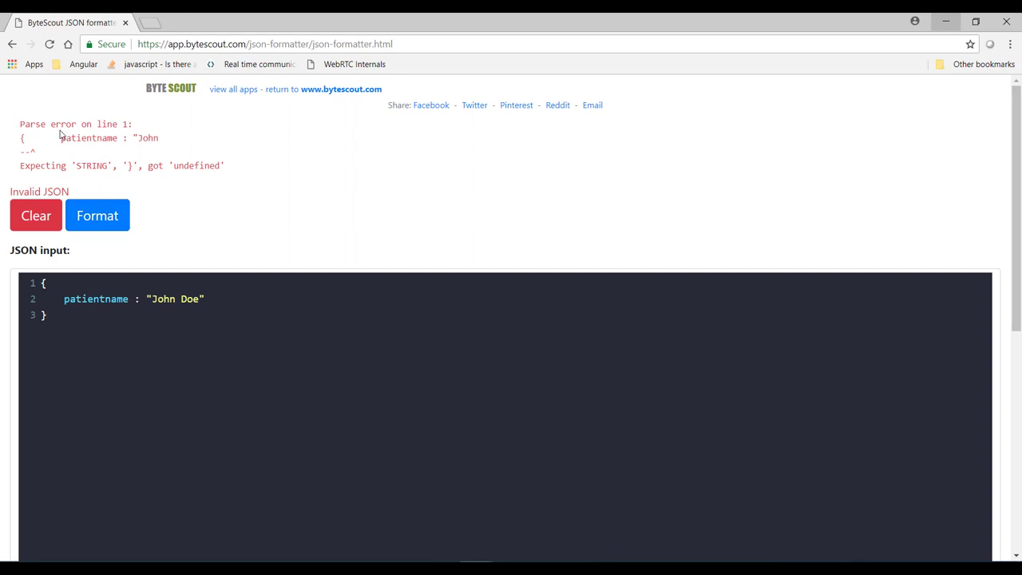
mouse_move(77, 163)
type("\"")
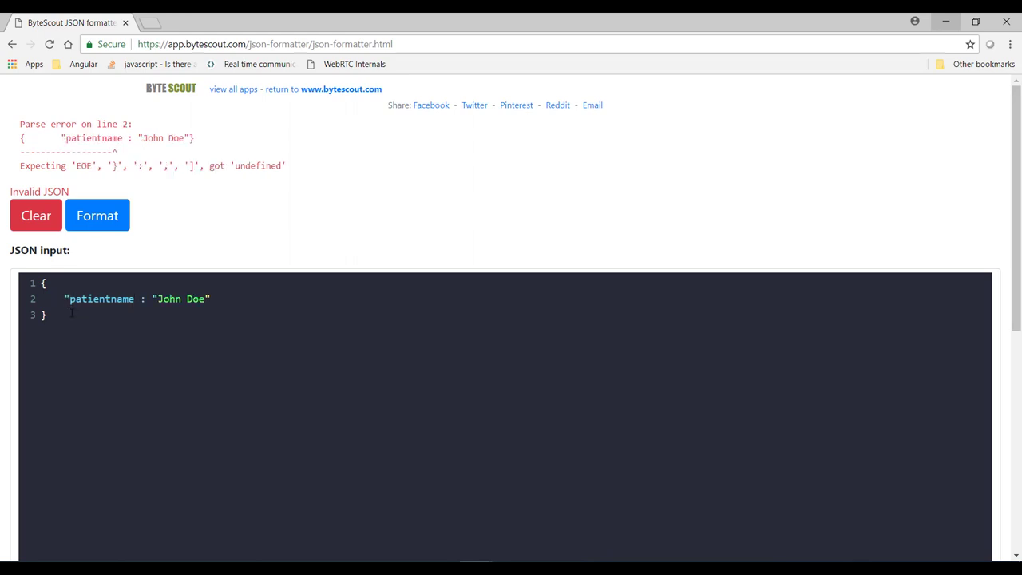
left_click(95, 214)
type("\"")
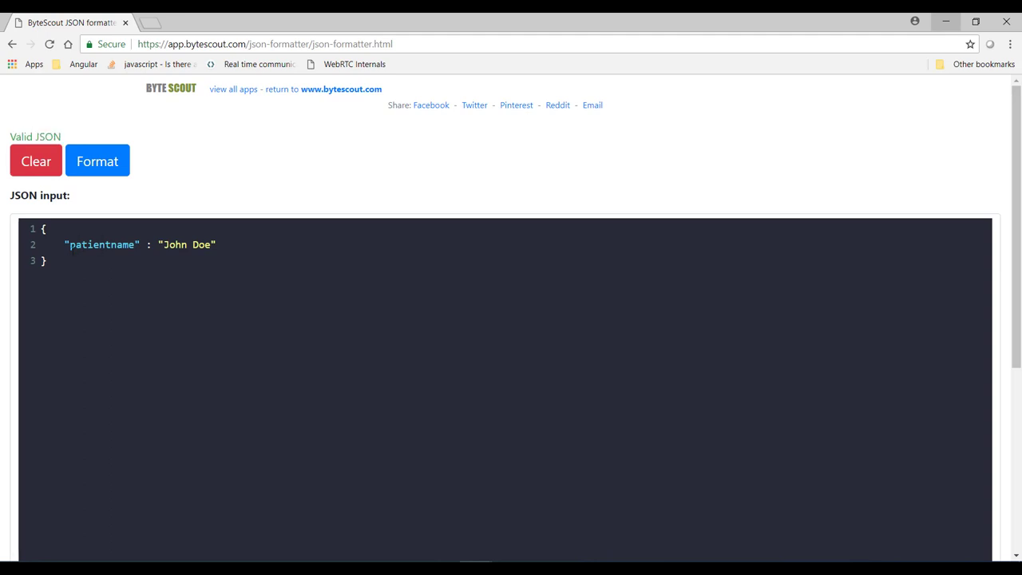
left_click(76, 266)
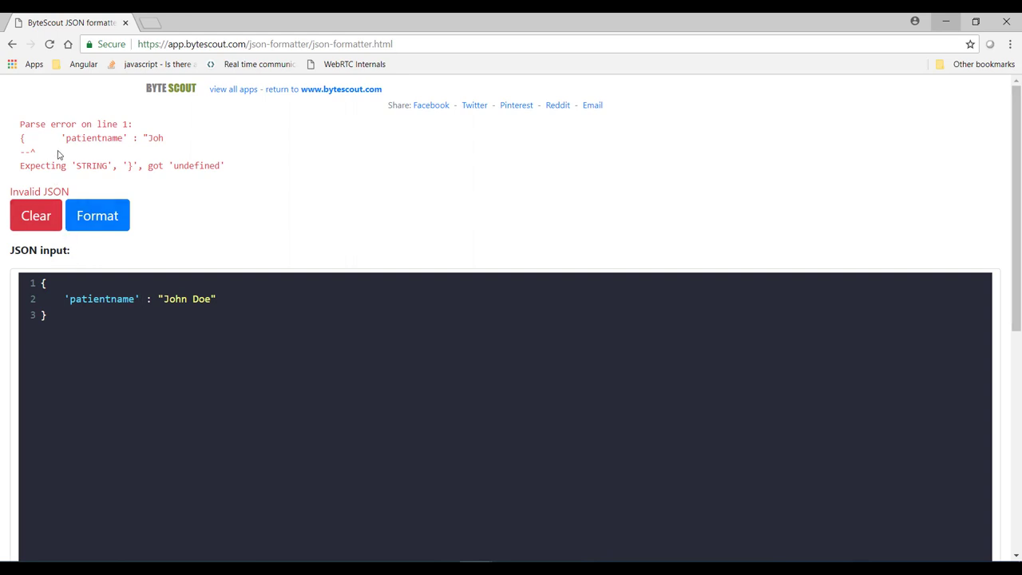
mouse_move(50, 170)
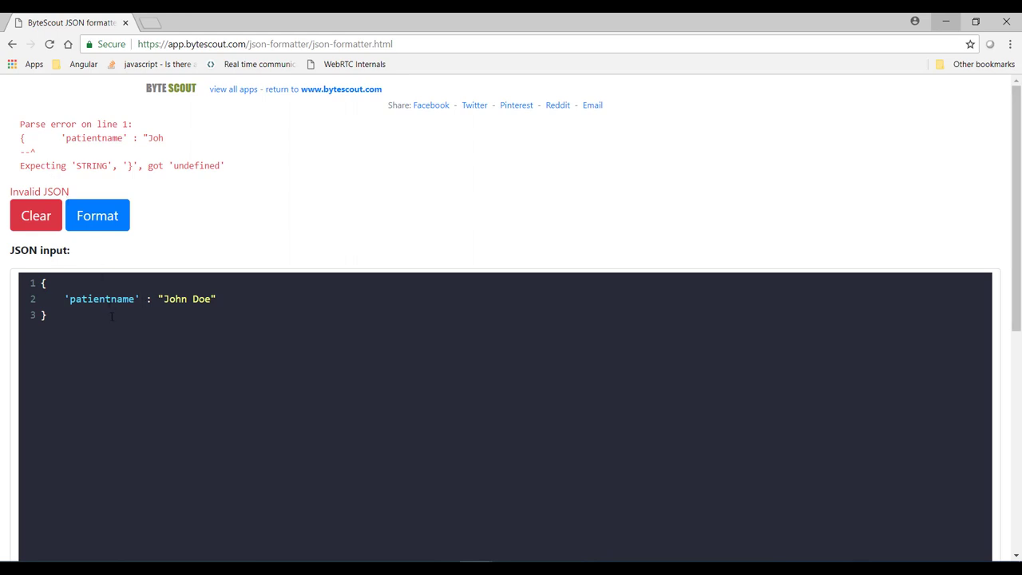
left_click(140, 298)
type("\"")
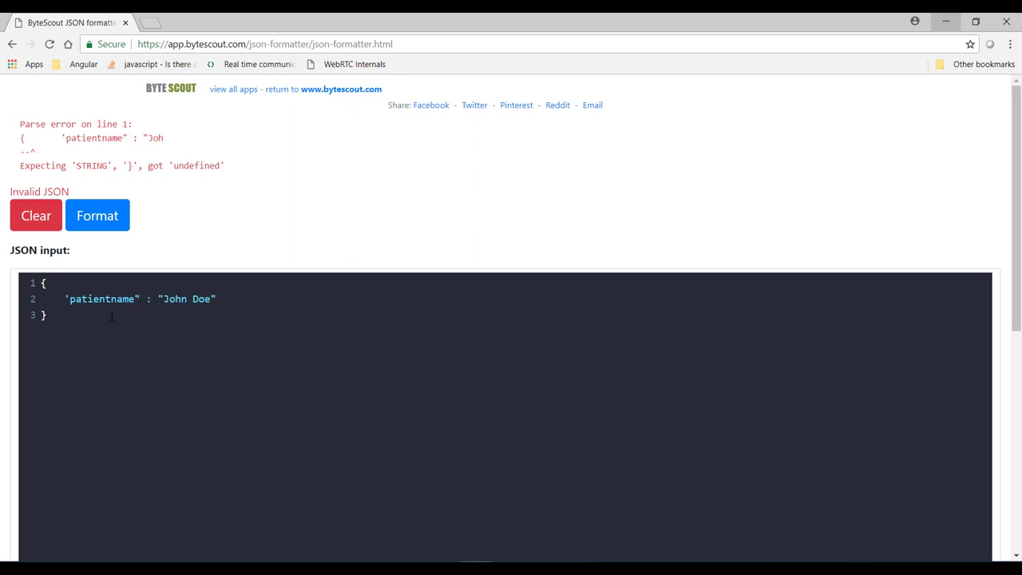
left_click(97, 214)
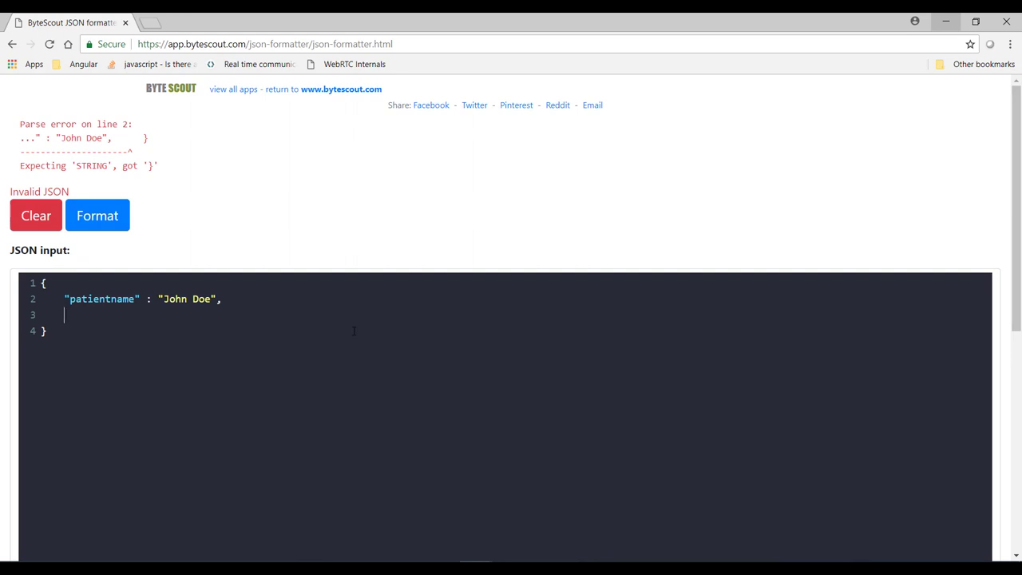
Add "DOB" : "2020-09-16", change it to 2020-33-55 and confirm it still validates.
type("\"DOB\" : \"2020-09-16\"")
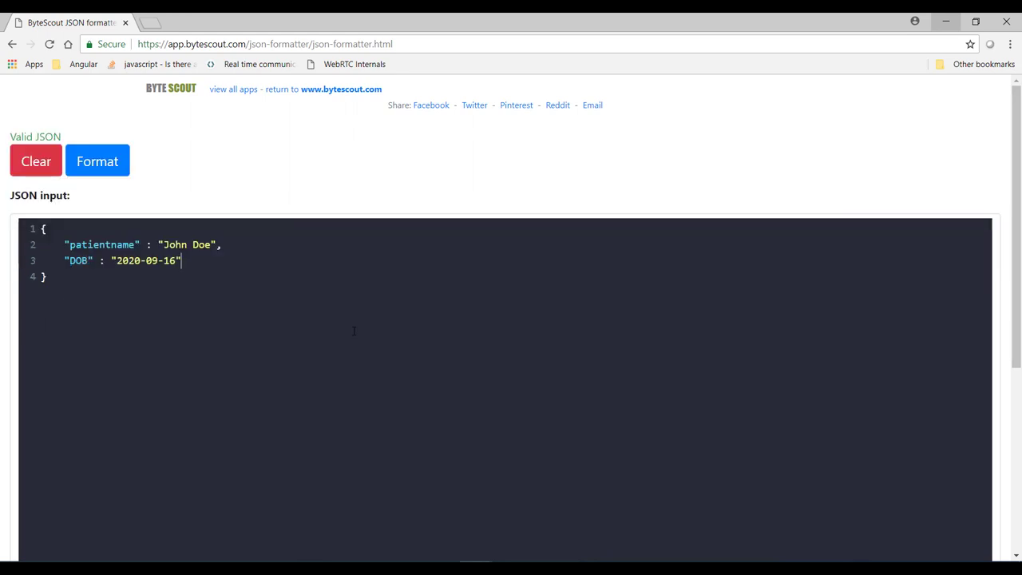
left_click(158, 261)
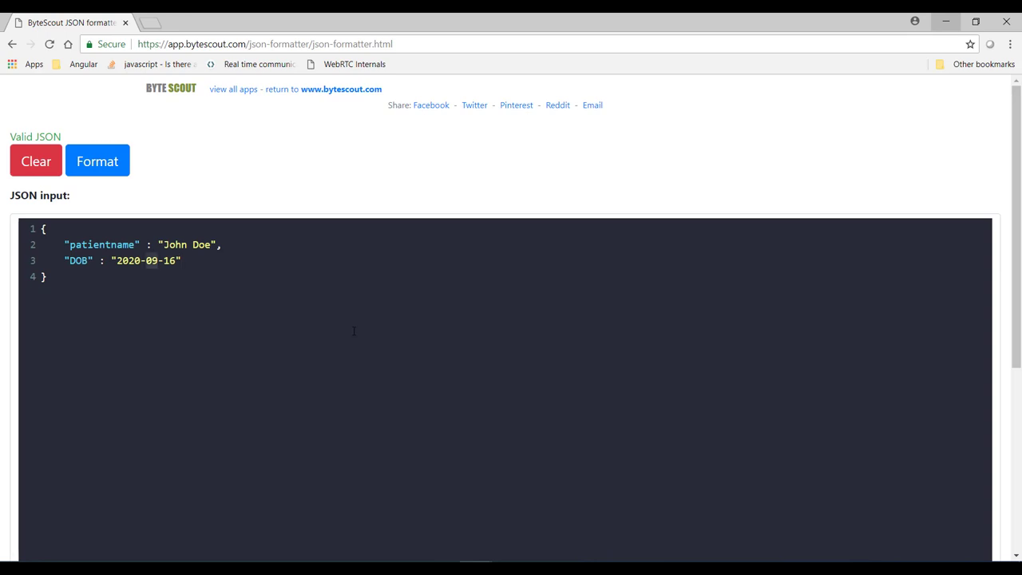
type("33")
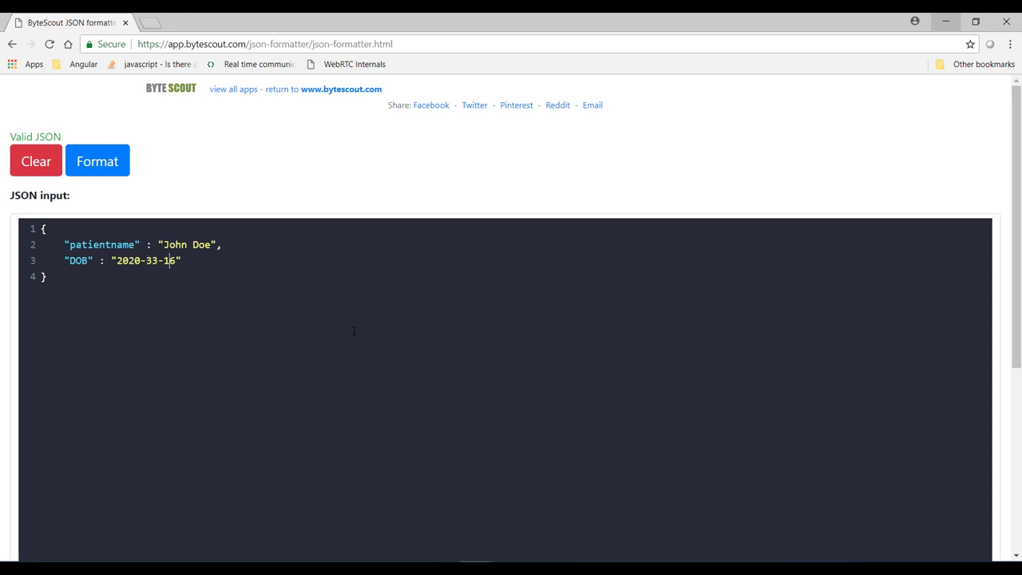
key("Backspace")
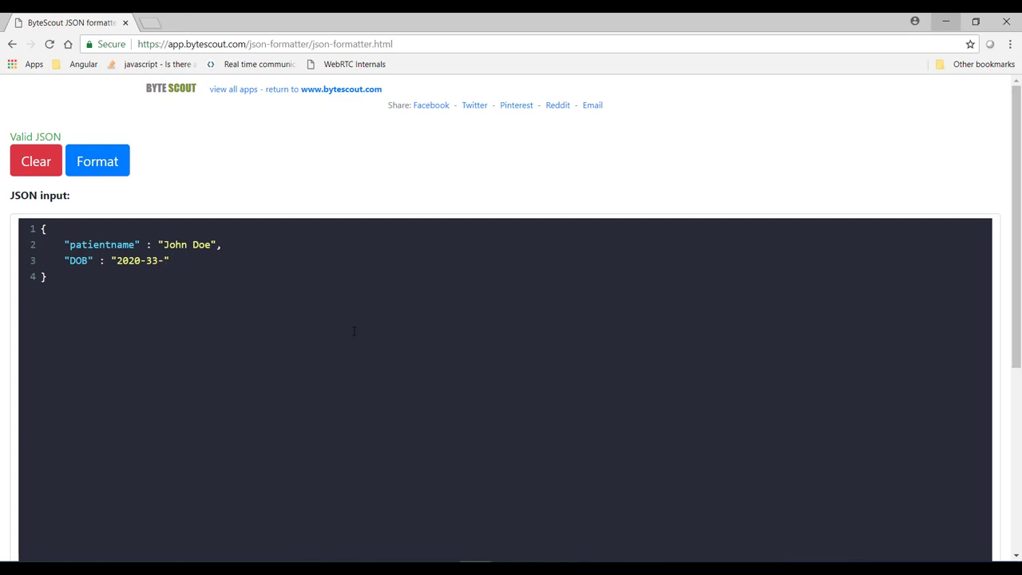
type("55")
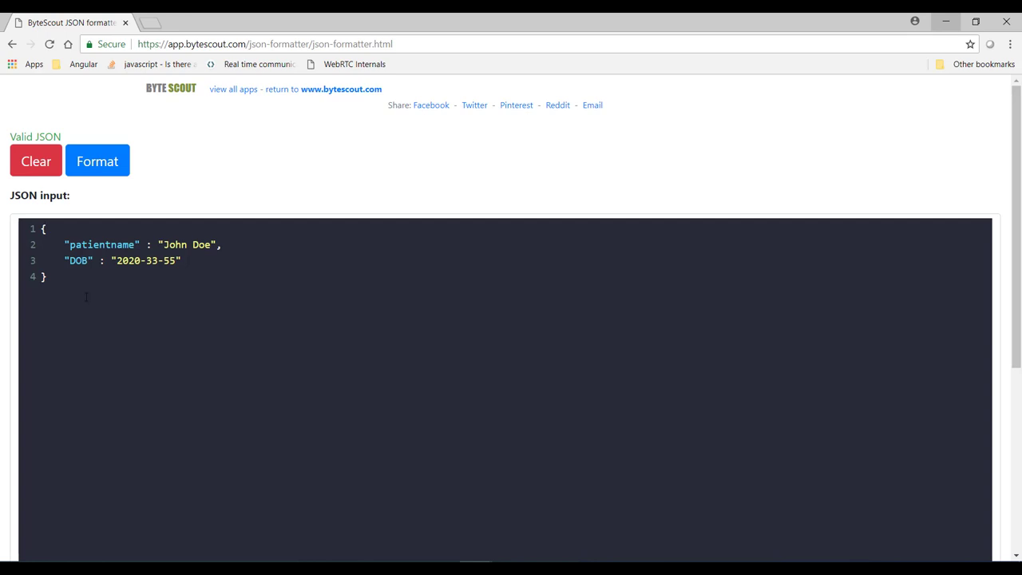
left_click(98, 159)
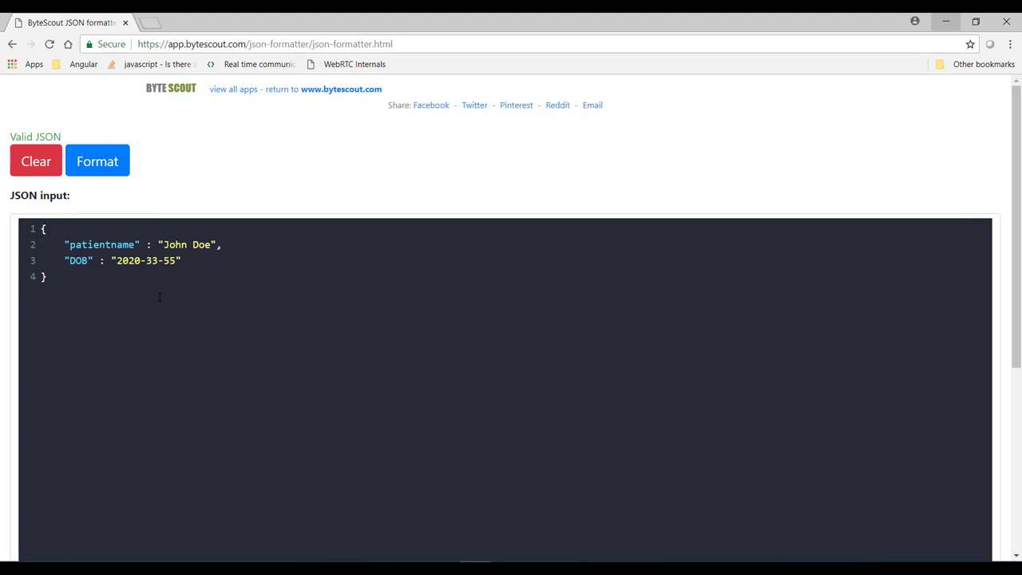
Replace the opening { with ( and revalidate to get the line 1 parse error.
left_click(95, 159)
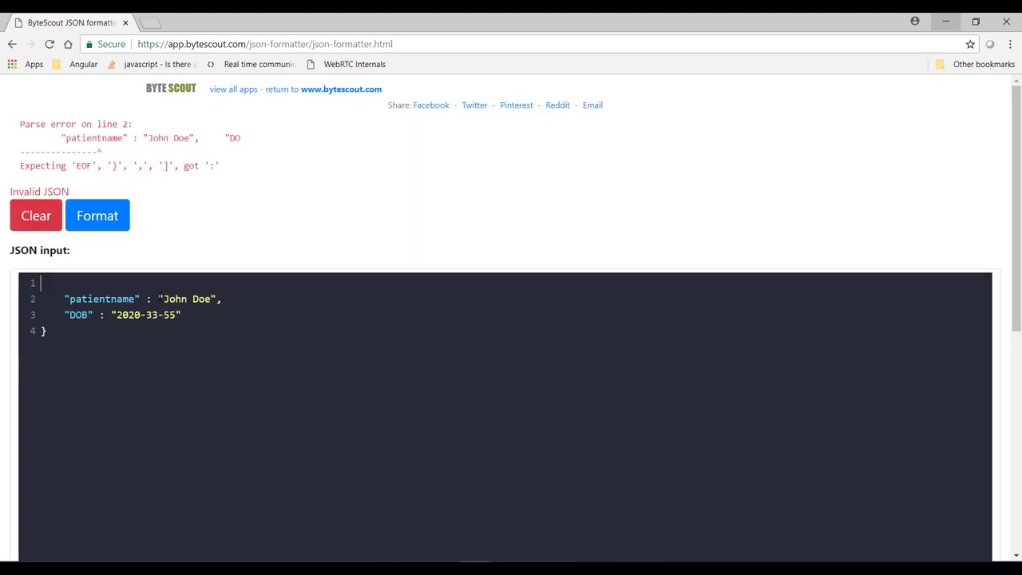
type("(")
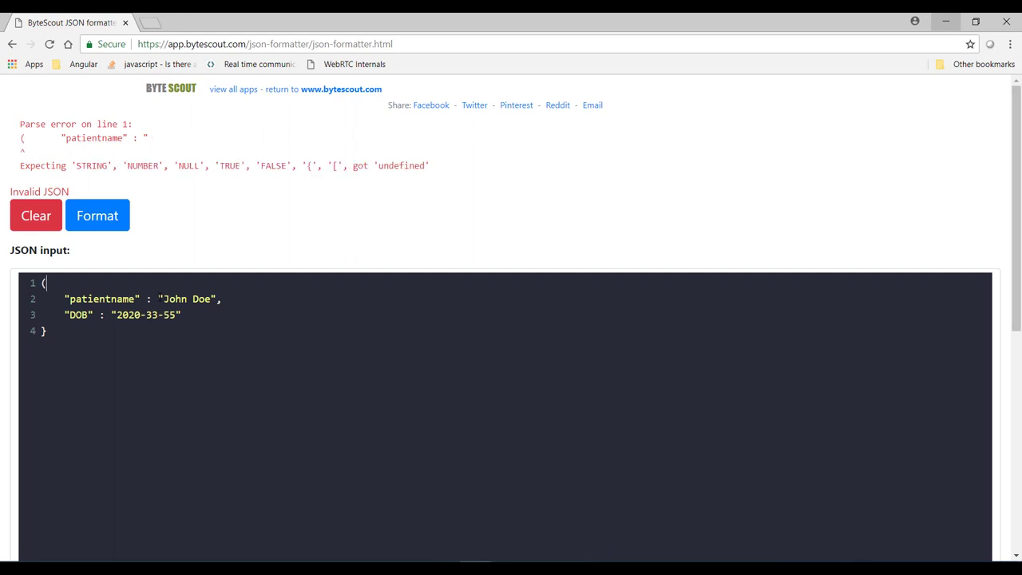
mouse_move(198, 243)
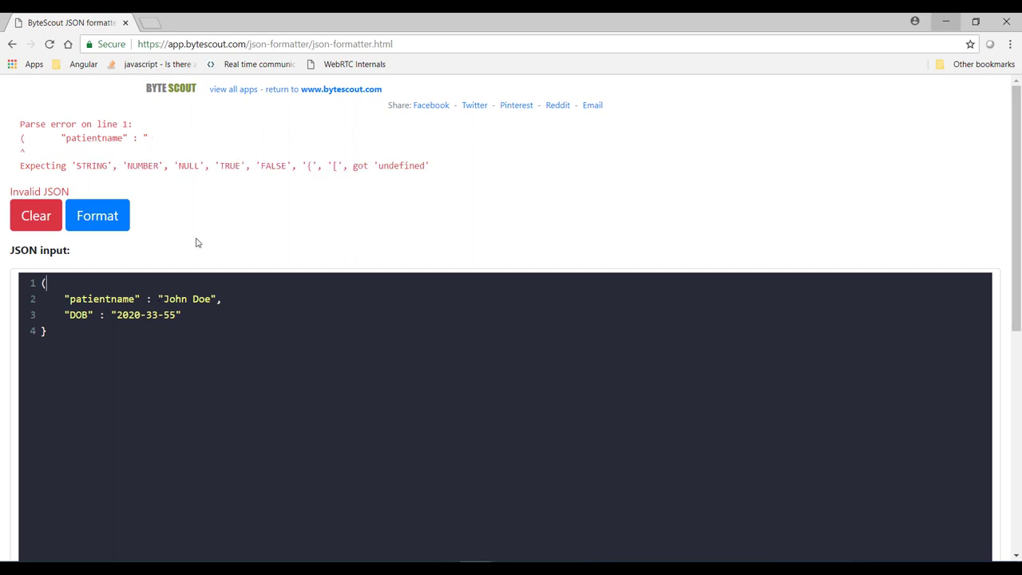